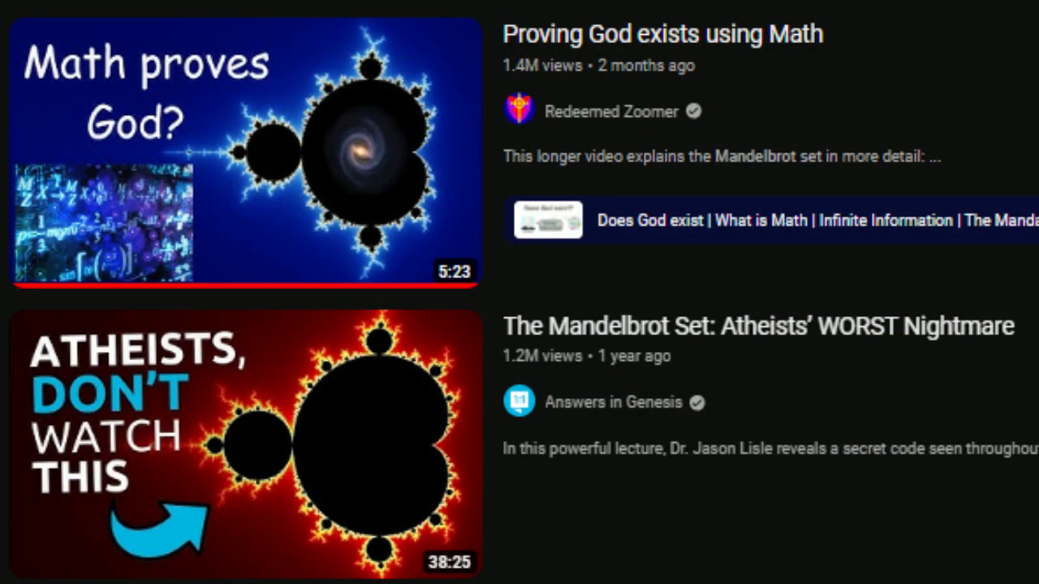
Zoom into the lower-right region of the main black cardioid by marking a box over it
left_click(623, 10)
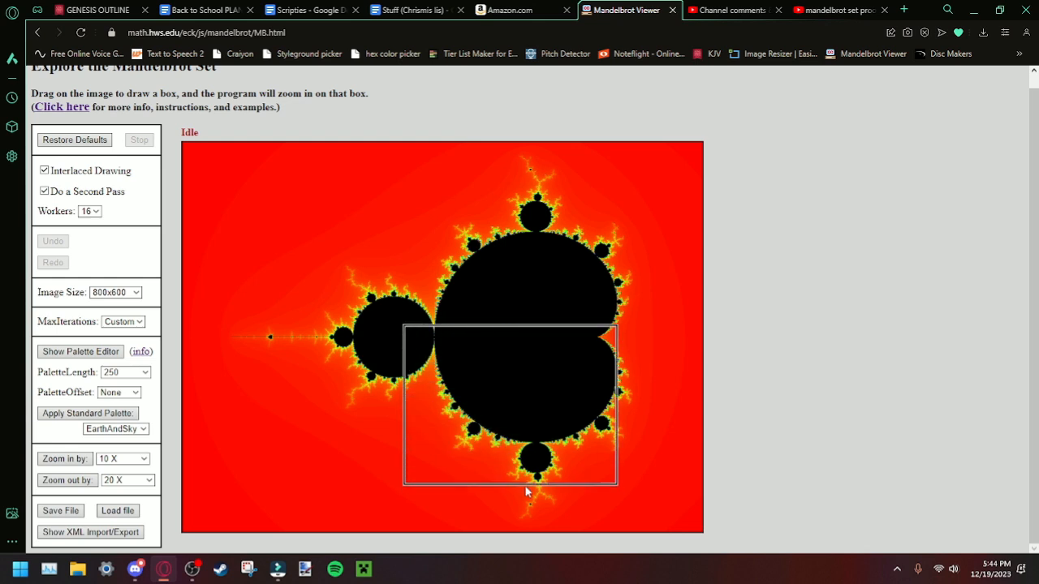
left_click_drag(404, 327, 617, 485)
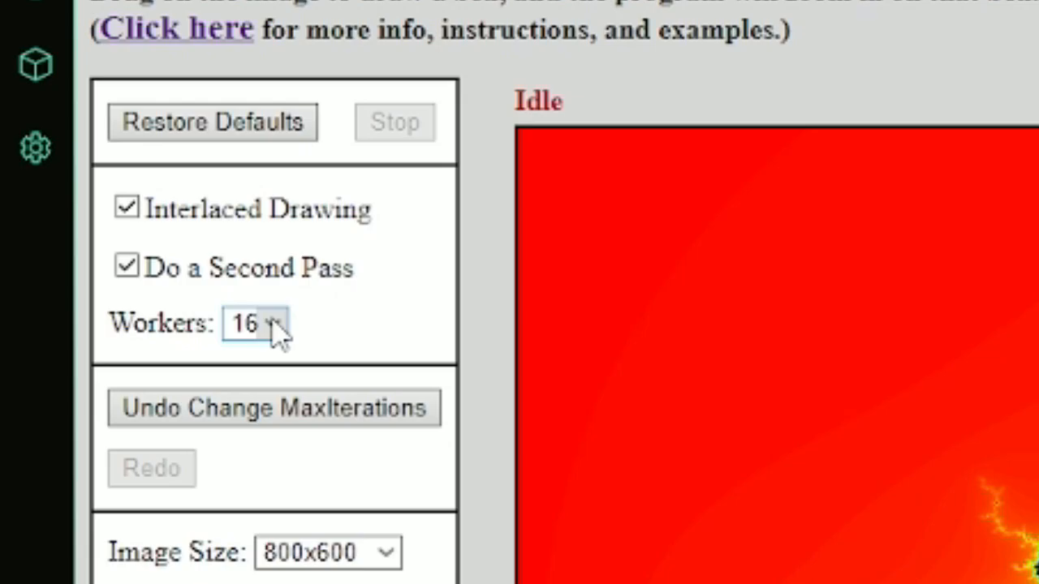
left_click(254, 323)
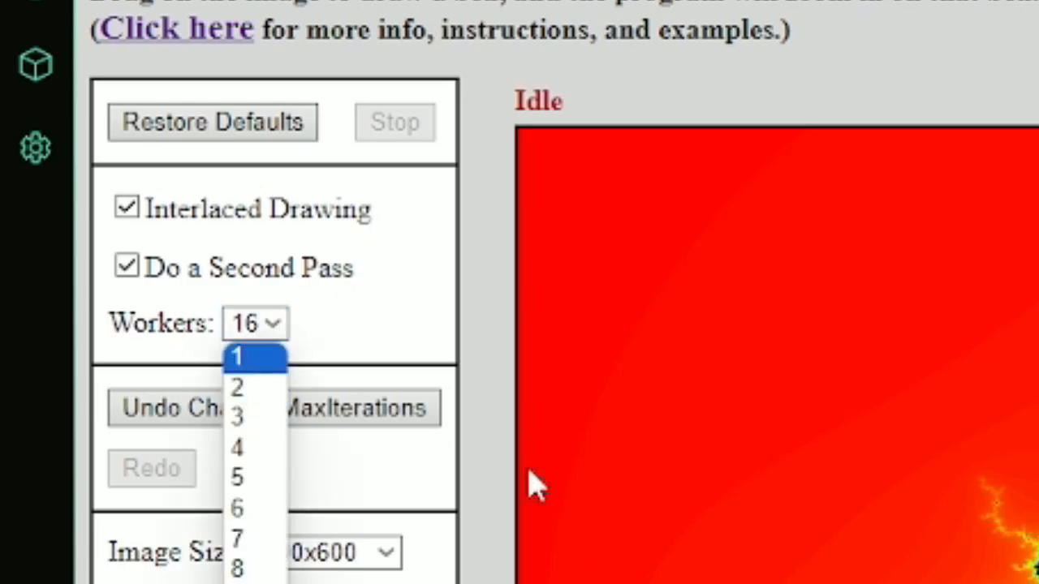
mouse_move(535, 487)
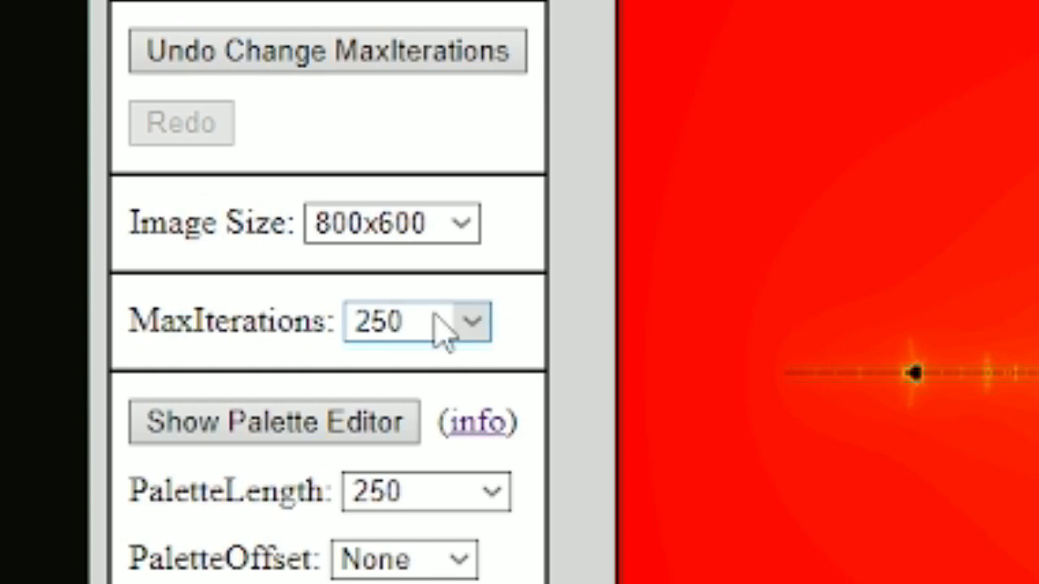
scroll("down", 3)
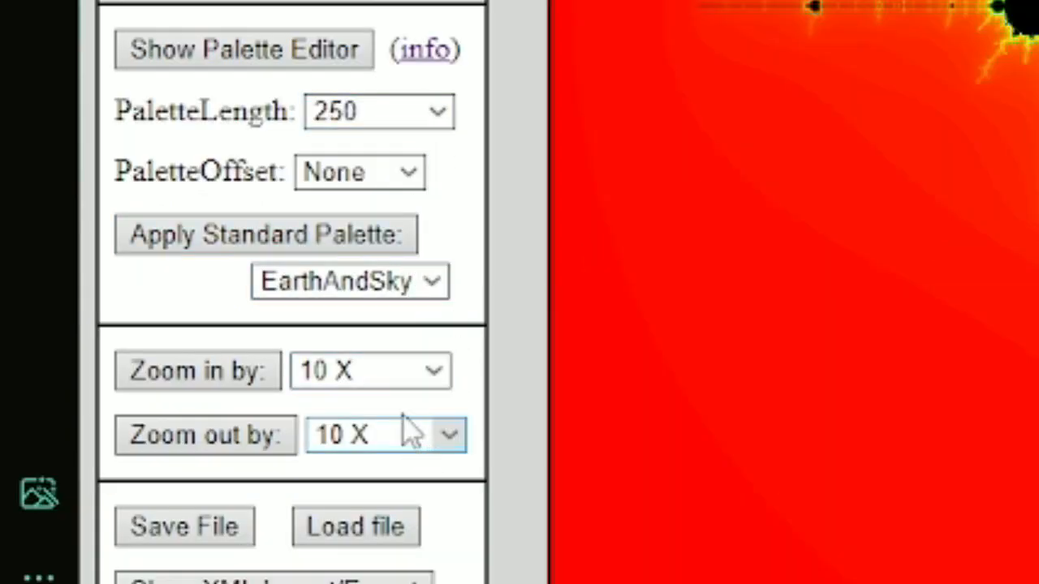
mouse_move(520, 386)
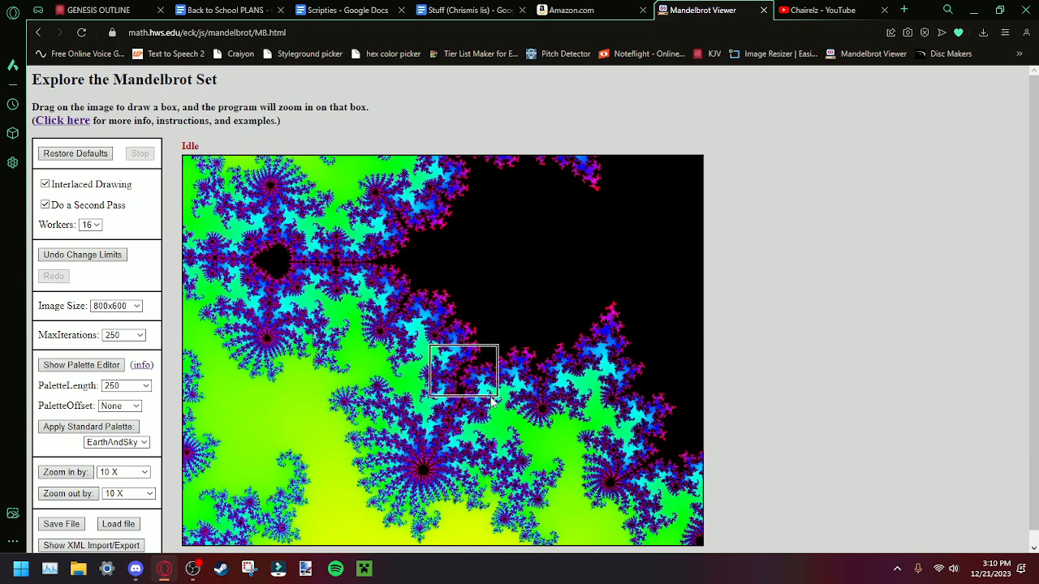
Zoom into a small patch of the filaments and choose a custom maximum iteration count of 999999
left_click_drag(426, 345, 499, 397)
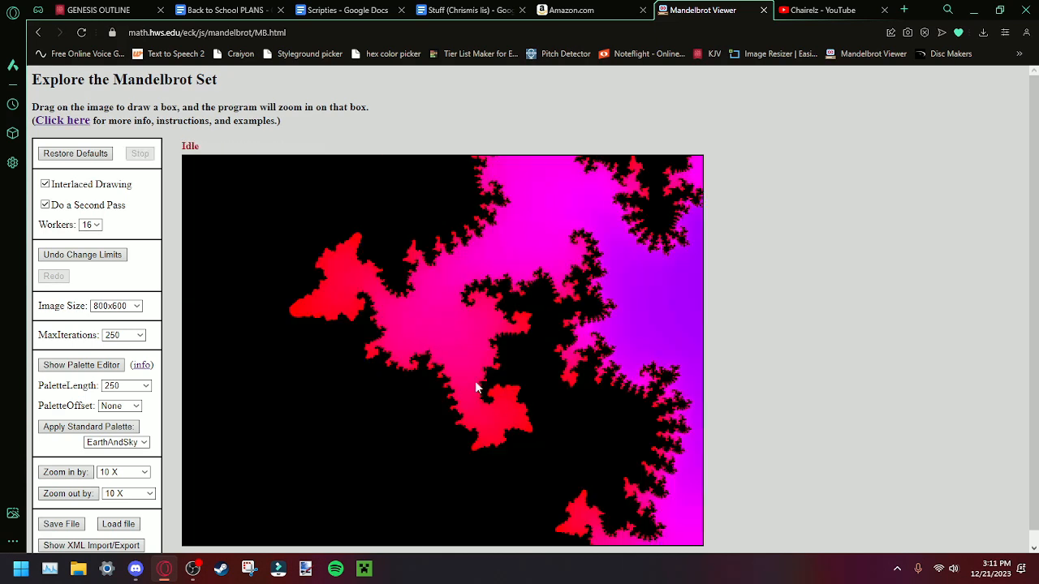
left_click(124, 335)
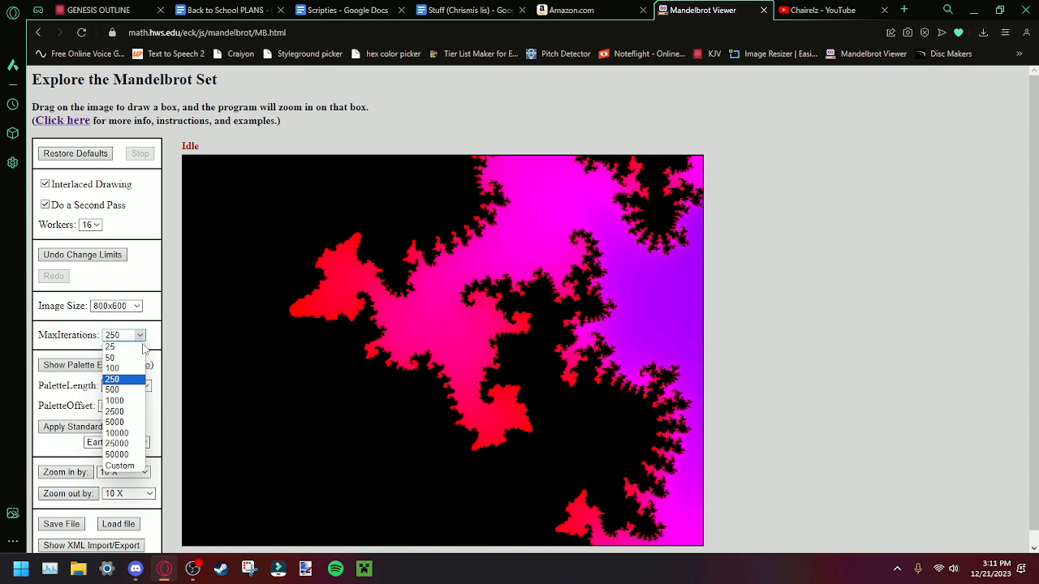
mouse_move(112, 369)
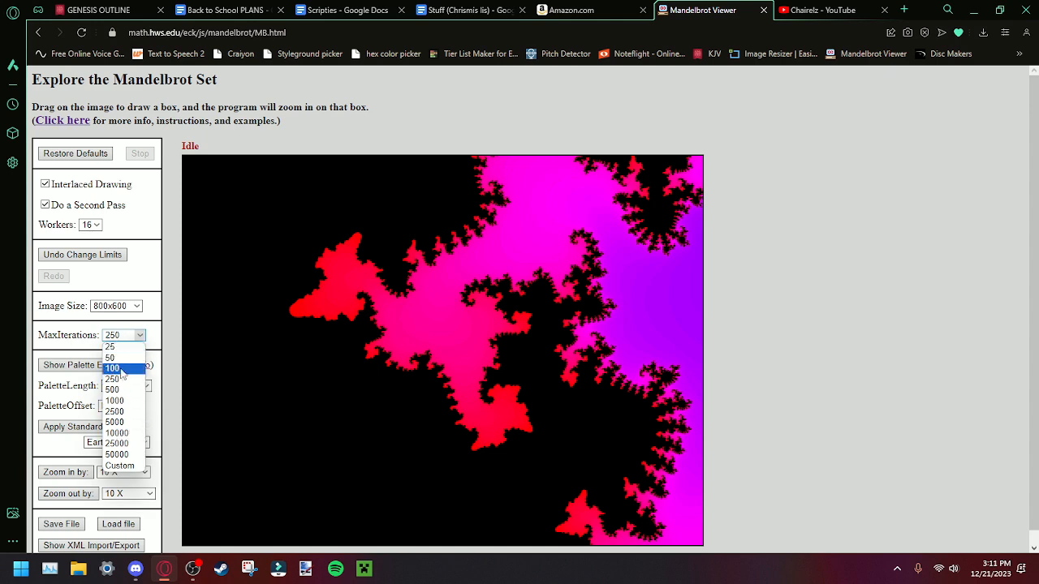
left_click(111, 389)
type("999999")
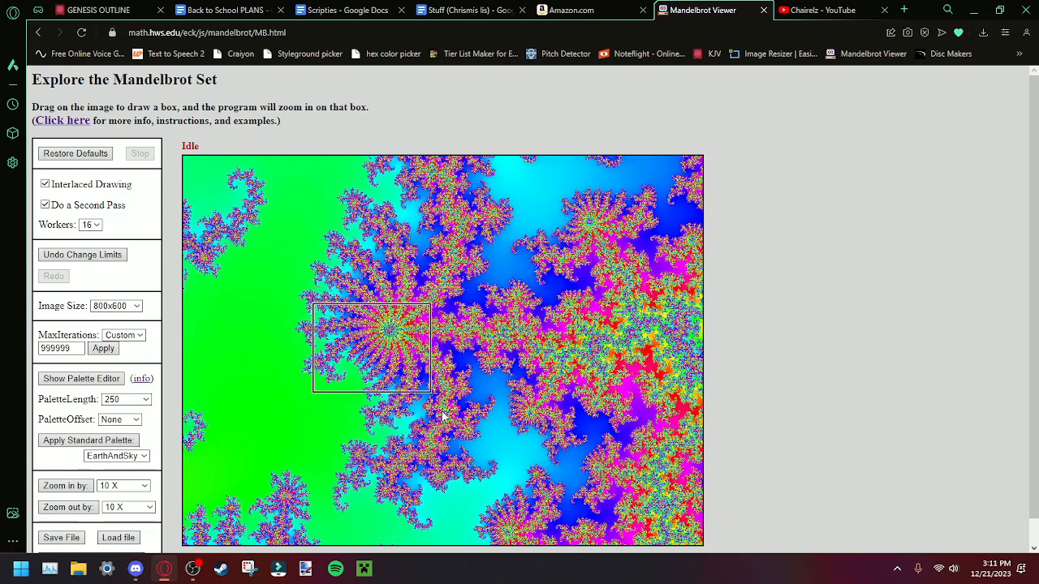
Zoom into the spiral centre left of middle so its multicoloured arms fill the image
left_click_drag(312, 307, 430, 393)
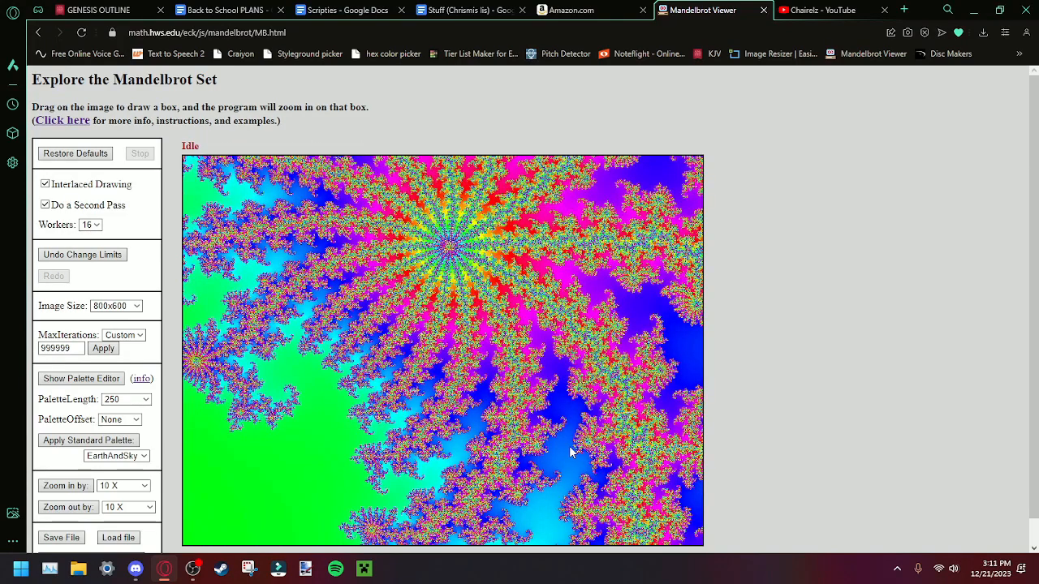
mouse_move(573, 429)
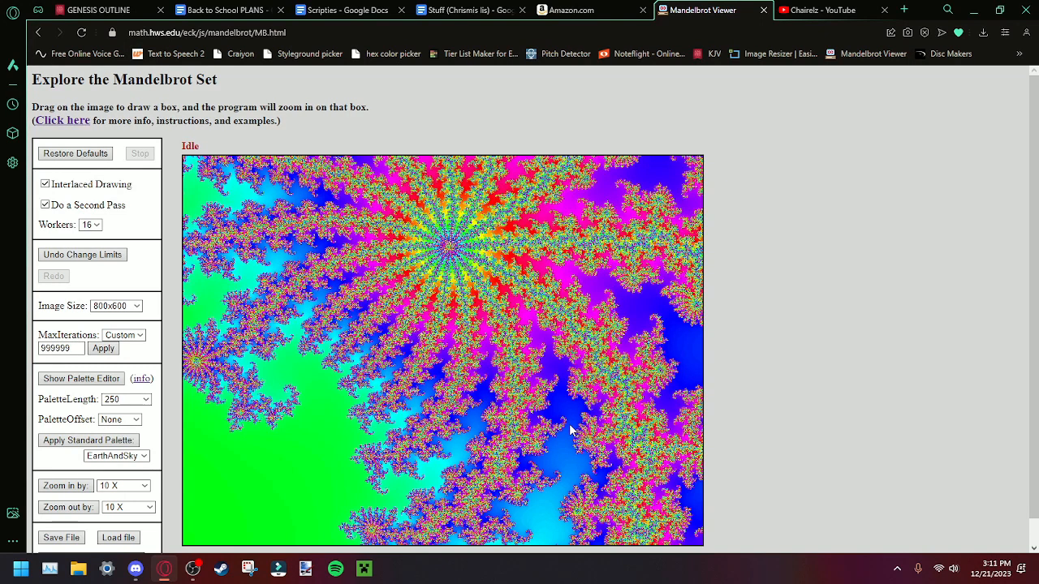